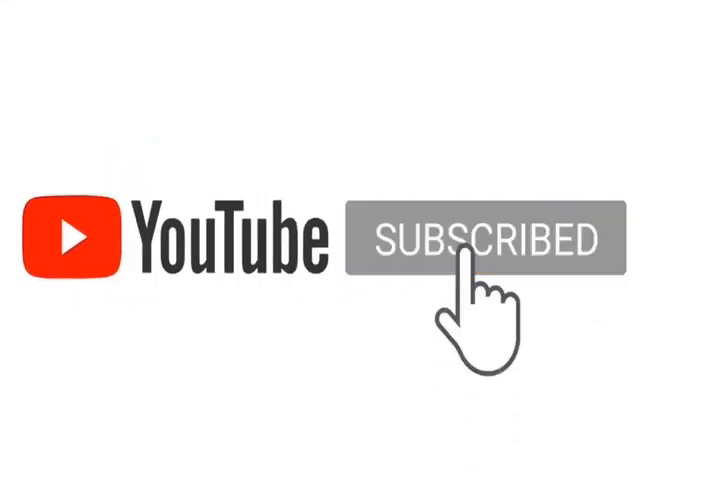
pyautogui.click(486, 240)
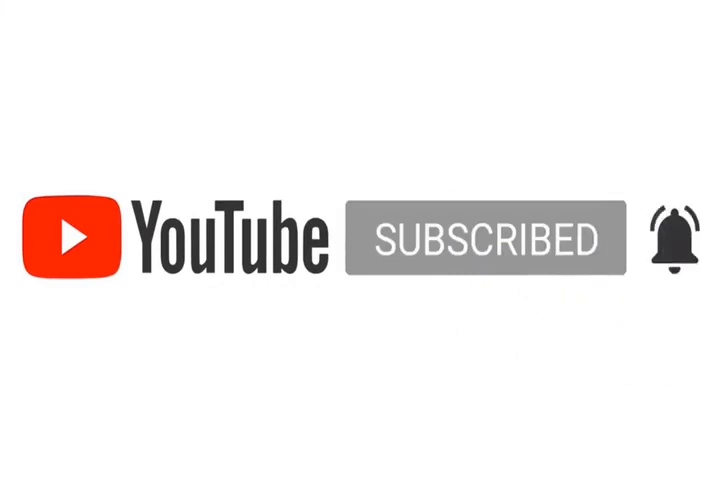